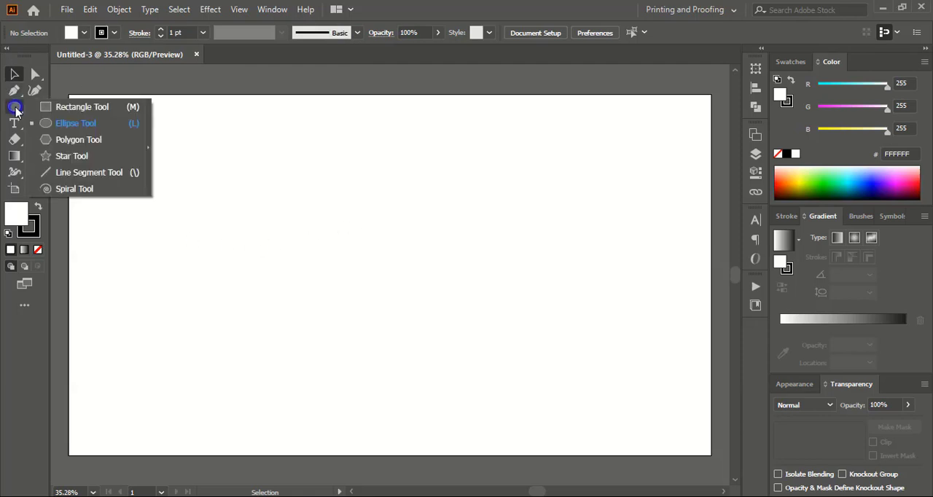
Draw a large outlined circle near the artboard centre with the Ellipse Tool.
left_click(76, 123)
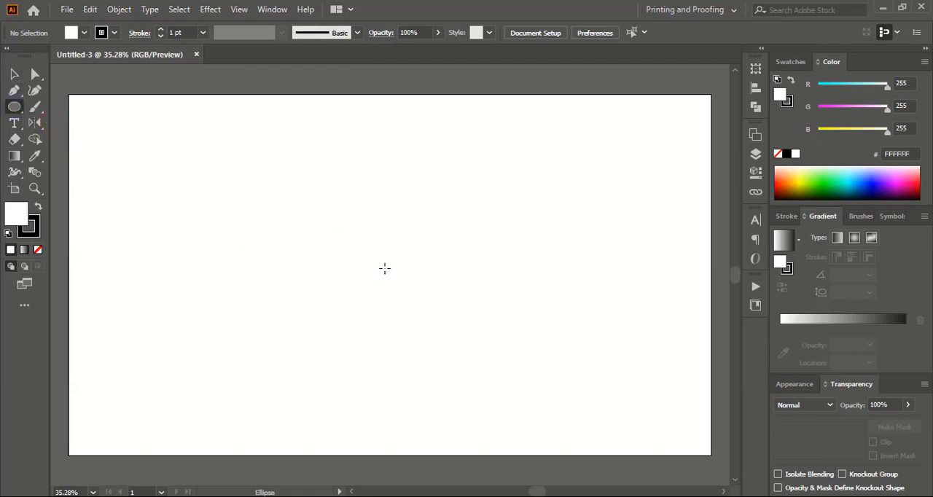
left_click_drag(269, 155, 500, 381)
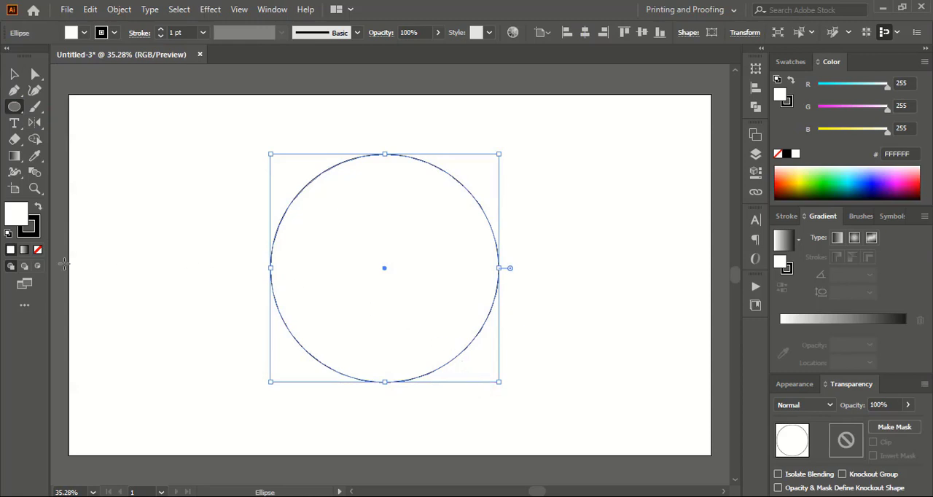
left_click(14, 91)
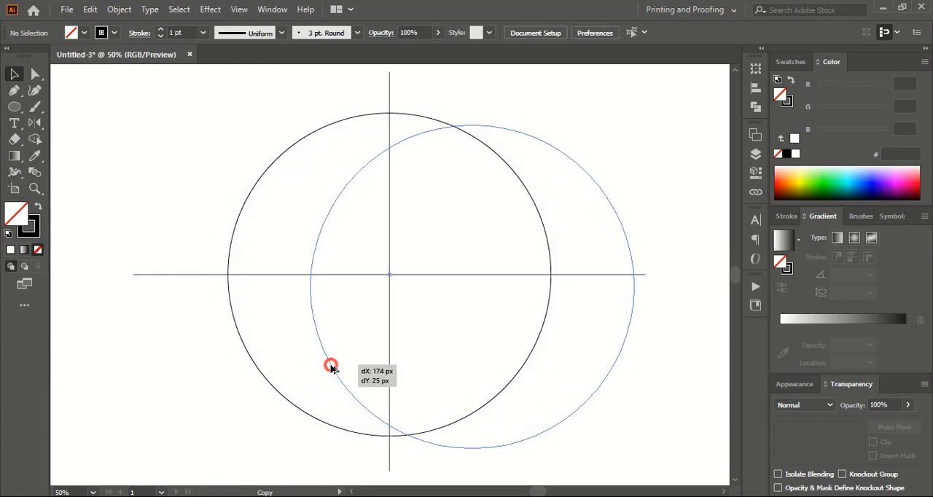
Alt-drag copies of the circle to the lower right and lower left, then select the top circle.
left_click_drag(330, 366, 357, 397)
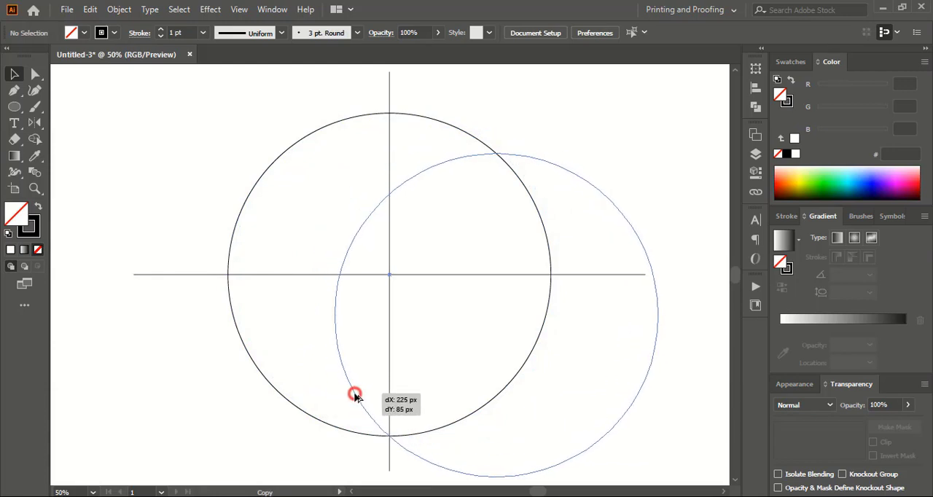
left_click(355, 393)
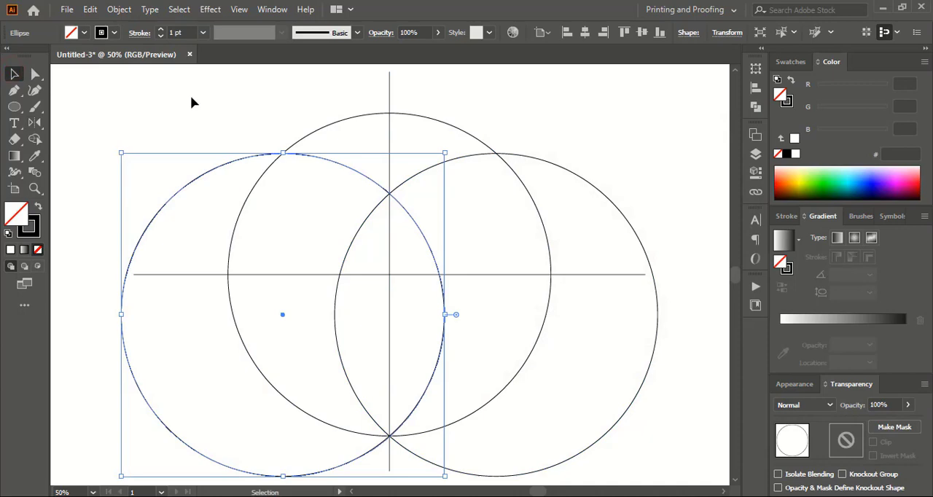
left_click(308, 135)
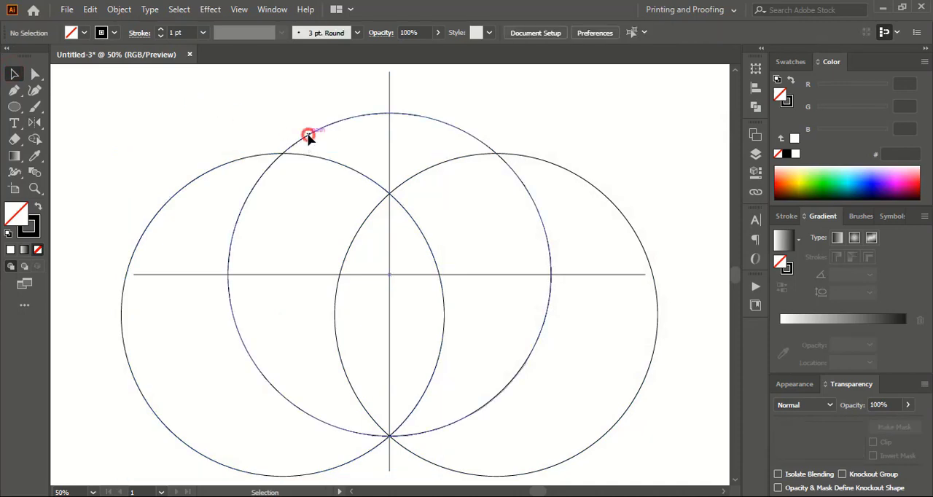
left_click(308, 135)
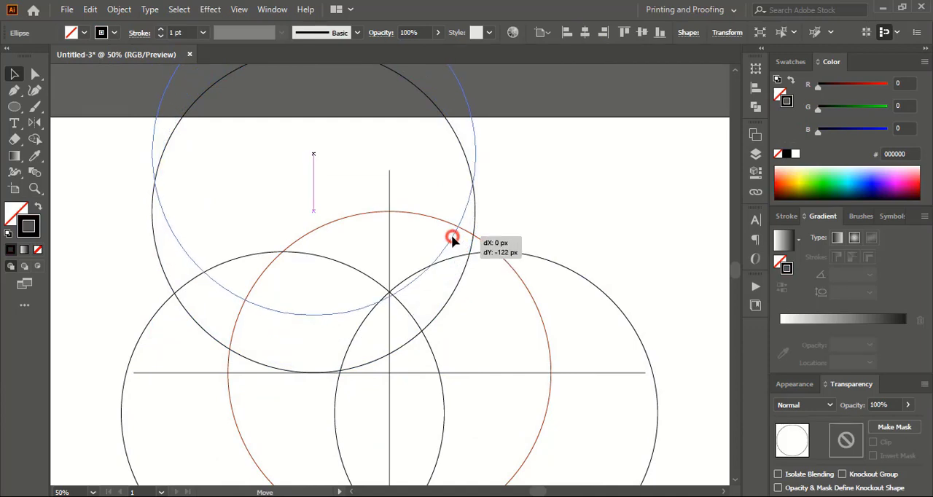
Alt-drag a circle copy upward into the four-circle clover and select the central circle.
left_click_drag(454, 238, 445, 238)
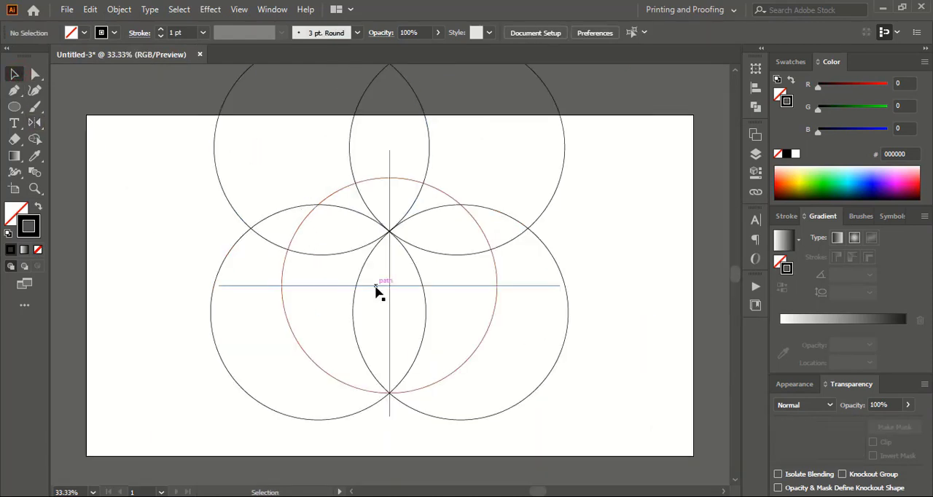
left_click(390, 297)
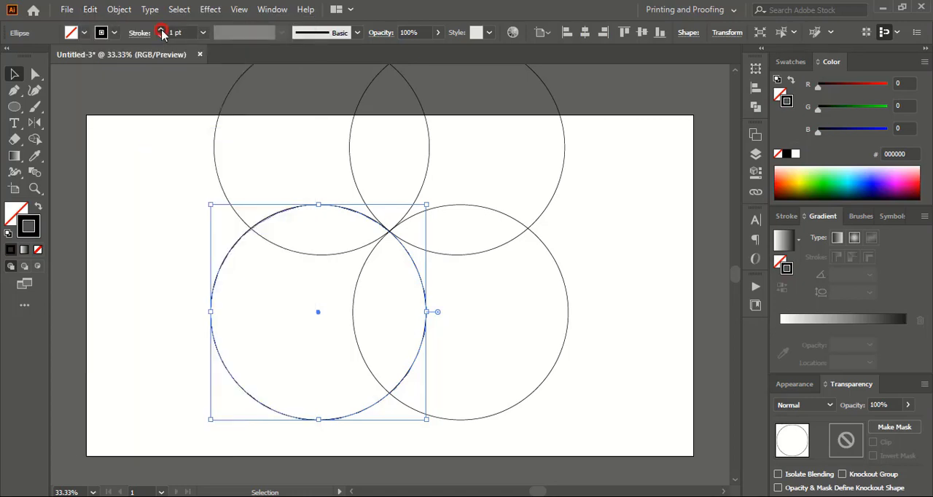
Delete the central circle and set the lower-left circle's stroke weight to 34 pt.
left_click(162, 29)
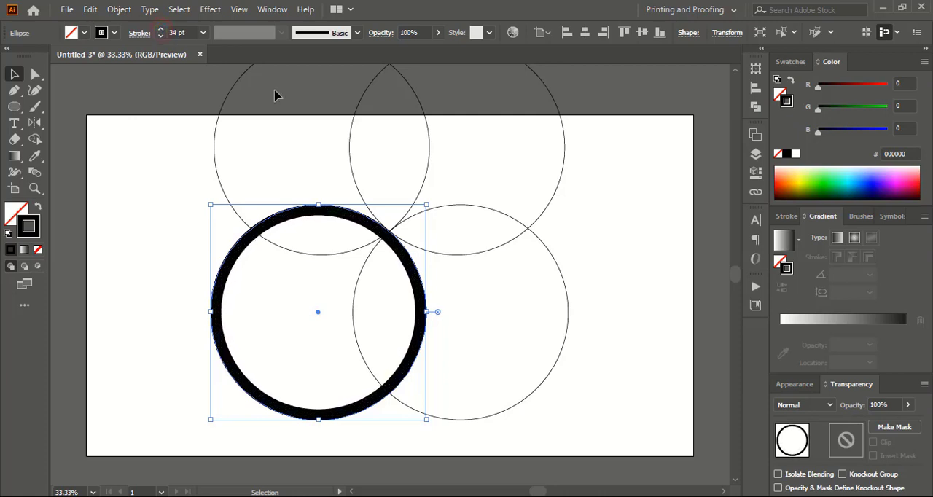
left_click_drag(426, 204, 430, 197)
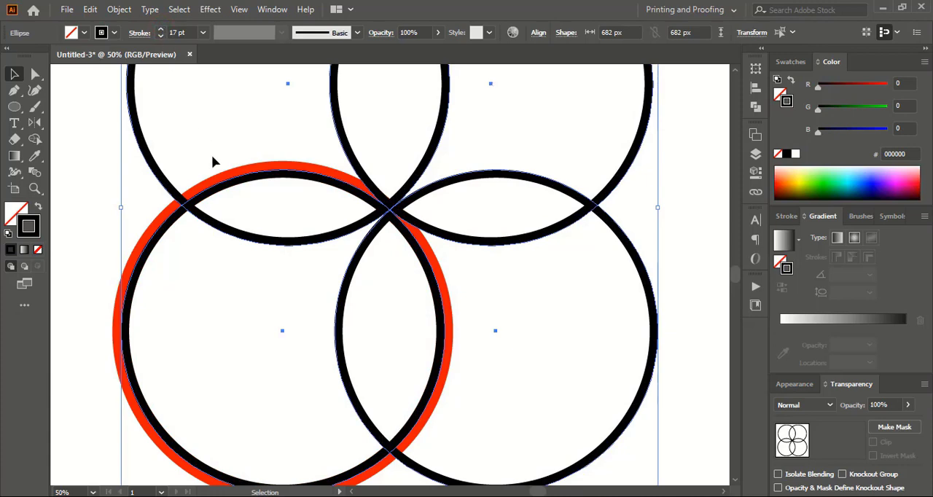
Give the circles 17 pt black strokes and add a thicker red copy of the lower-left circle.
left_click(119, 10)
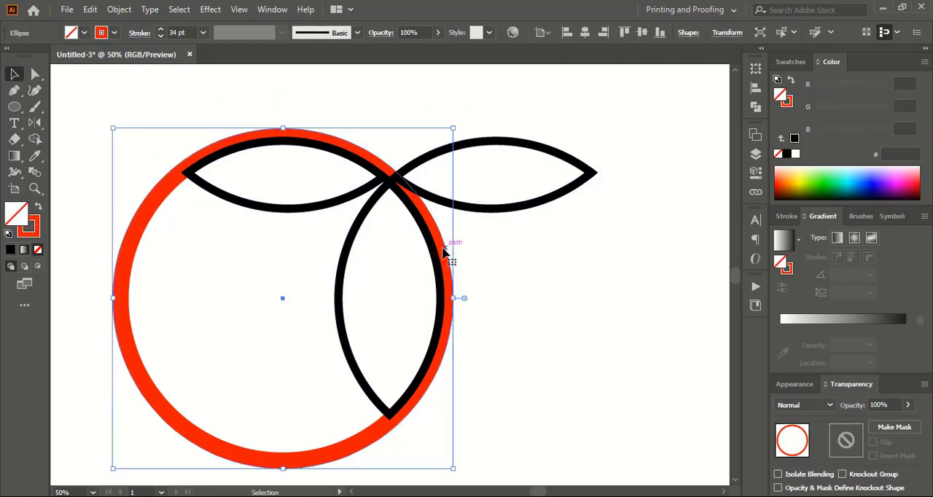
Bring the red ring in front of the black lens arcs with Arrange > Bring to Front.
right_click(444, 251)
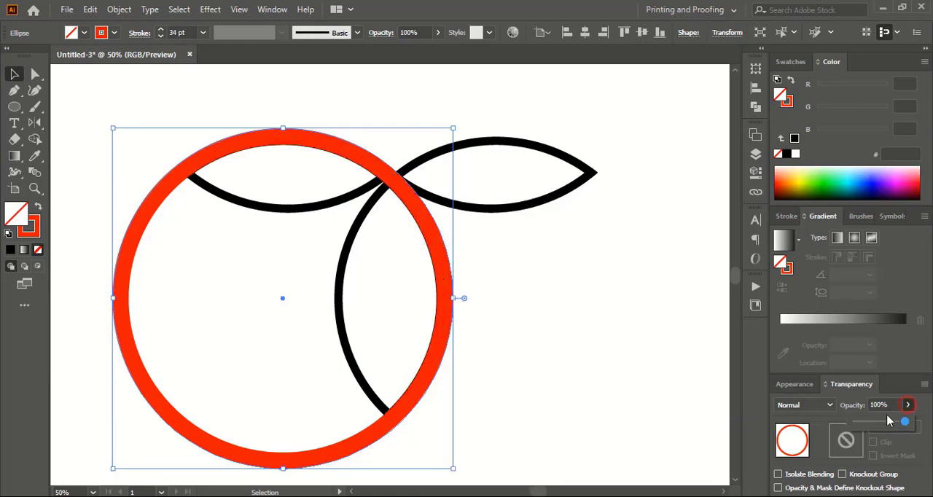
Set the red ring's opacity to 54% and its stroke weight to 56 pt.
left_click_drag(906, 421, 882, 422)
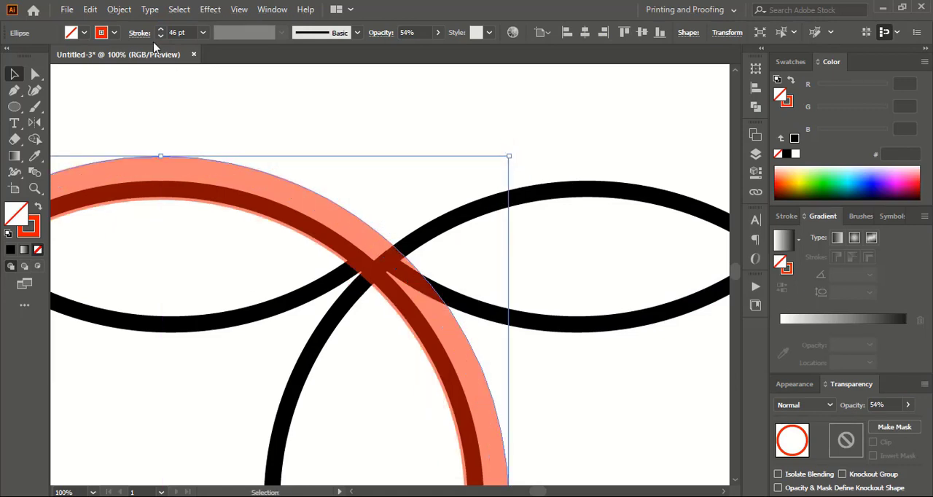
left_click(160, 29)
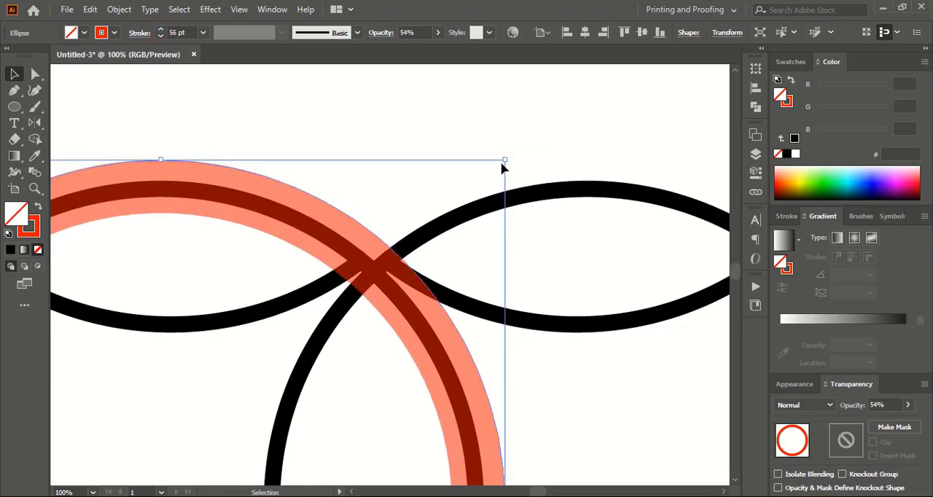
left_click(447, 144)
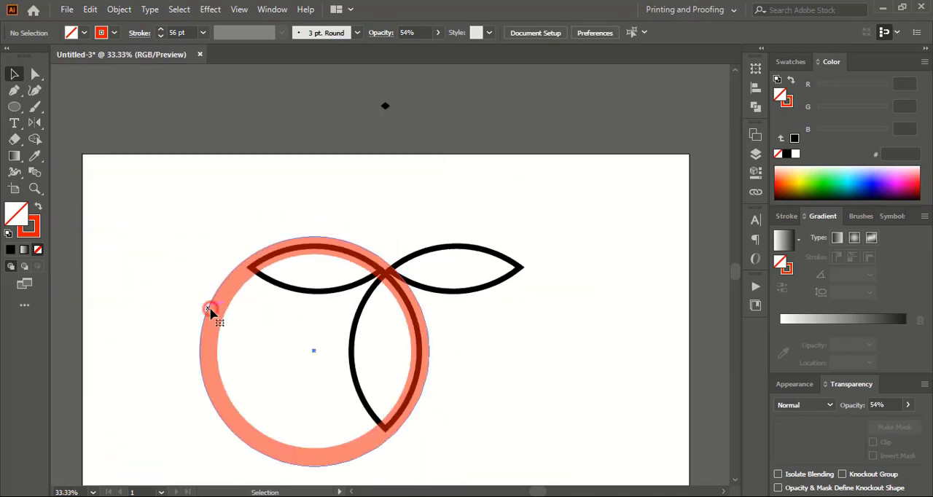
Select the red ring and black arcs and apply Object > Expand Appearance.
left_click(119, 9)
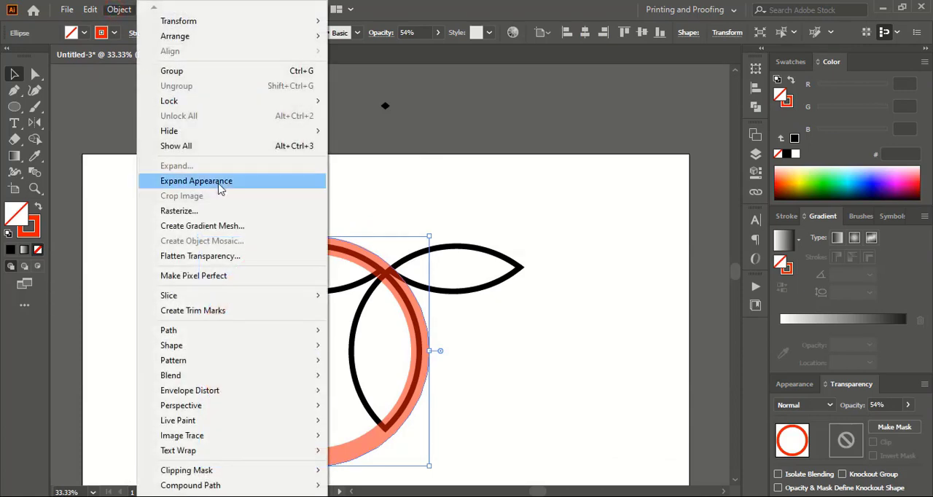
left_click(196, 181)
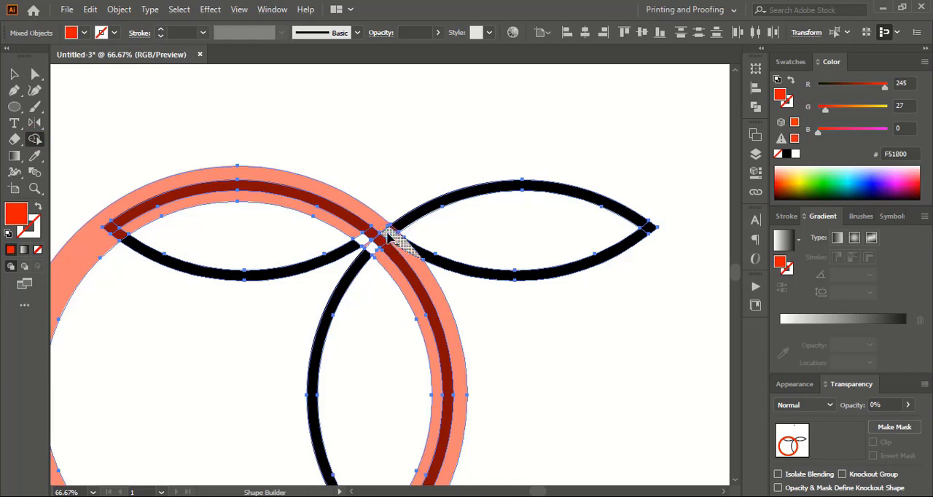
mouse_move(321, 242)
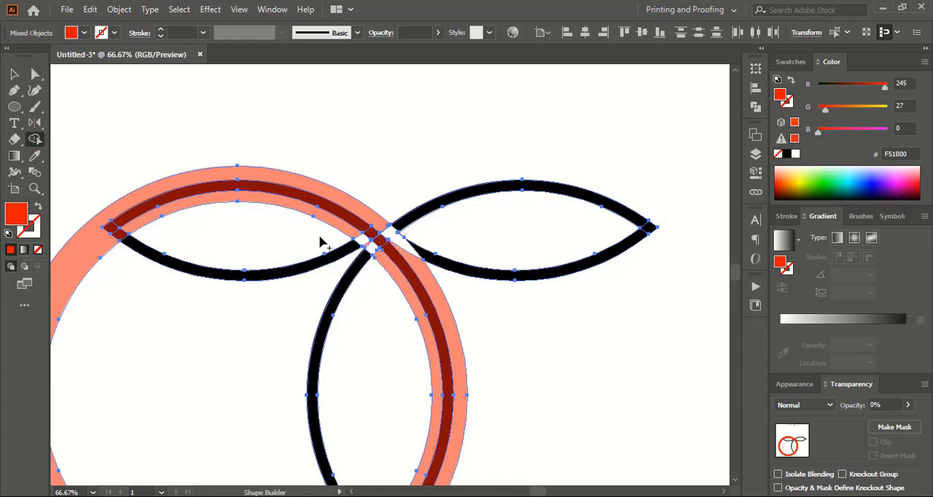